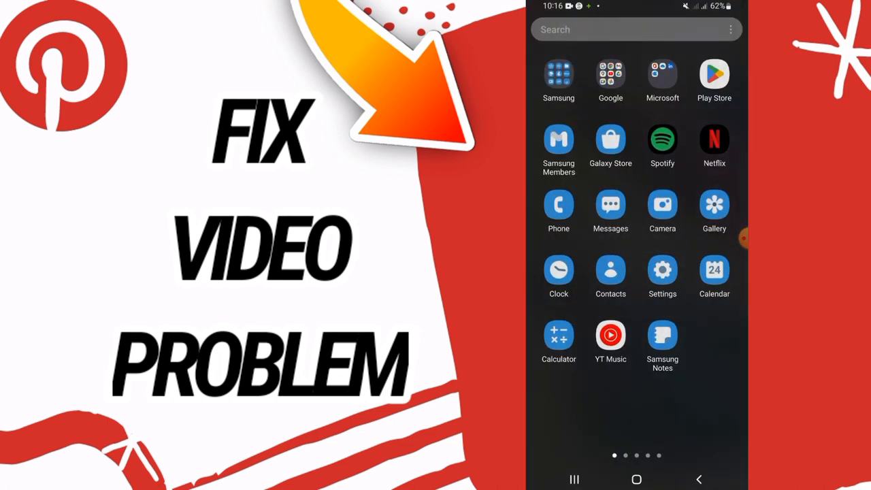
# - Search the installed apps list for 'pin' to reach Pinterest's app info
pyautogui.click(662, 276)
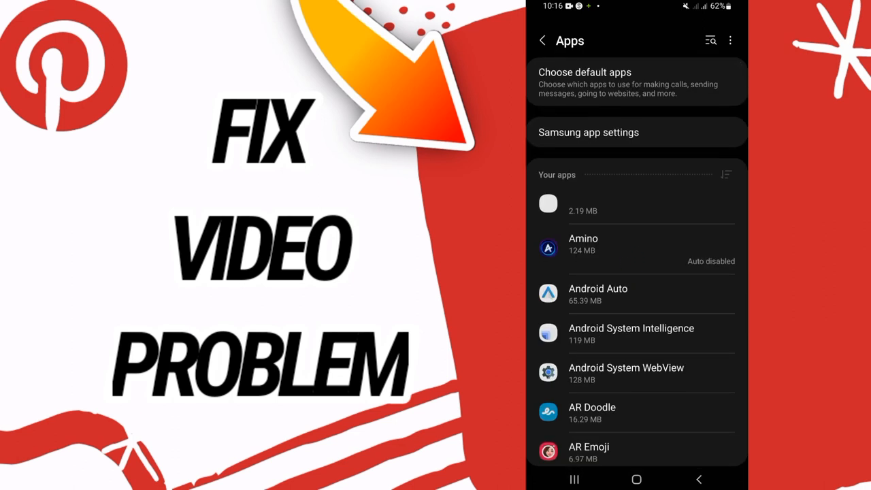
pyautogui.click(711, 40)
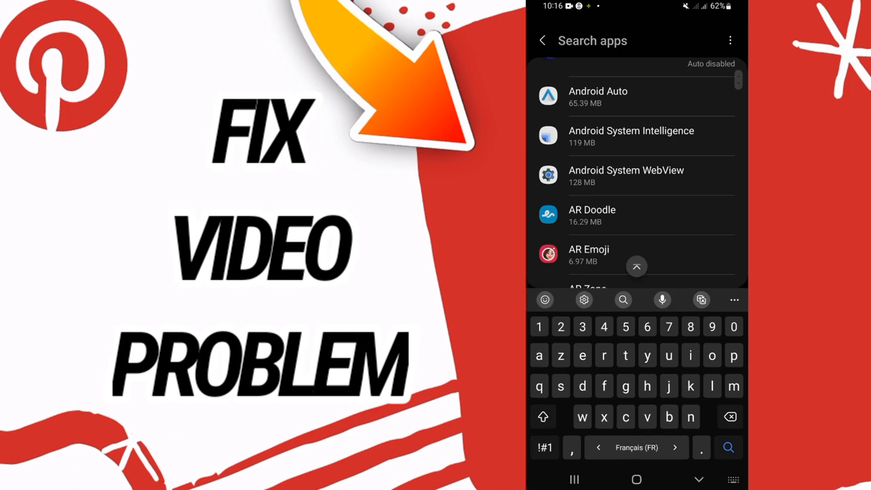
pyautogui.write('pin')
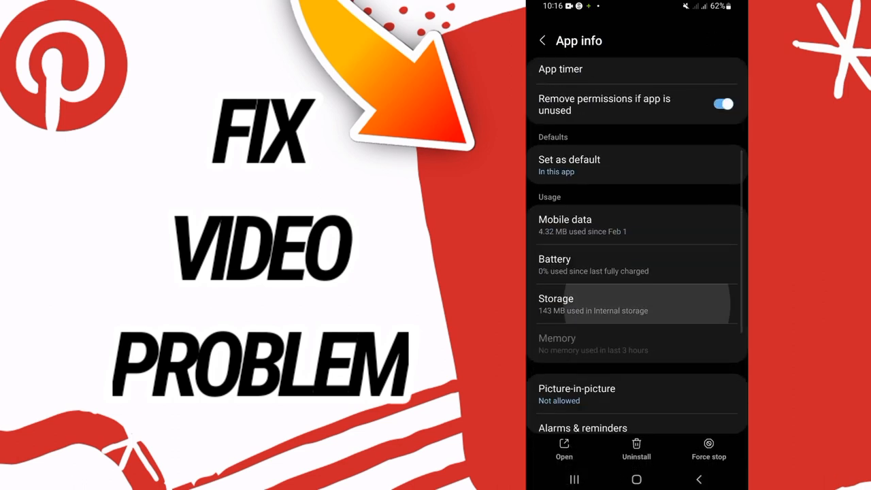
# - Clear Pinterest's cached files from its Storage page
pyautogui.click(556, 304)
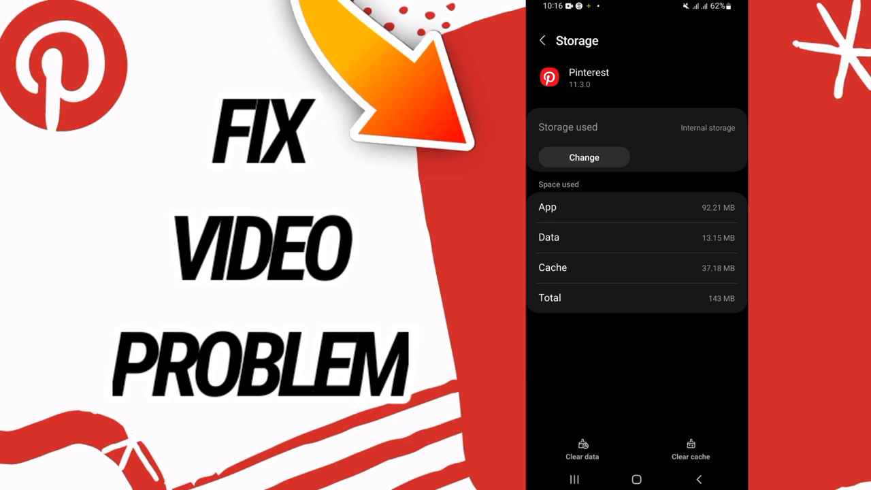
pyautogui.click(543, 40)
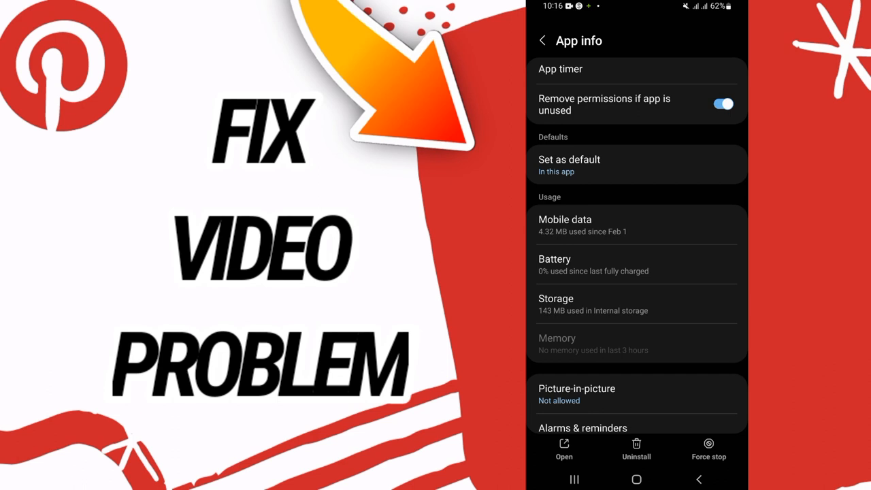
# - Turn on the Allow picture-in-picture toggle for Pinterest
pyautogui.scroll(-3)
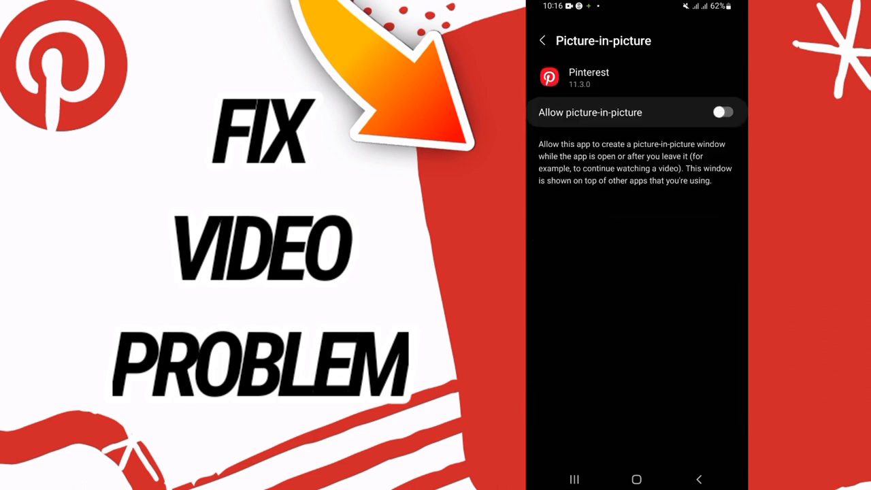
pyautogui.click(723, 112)
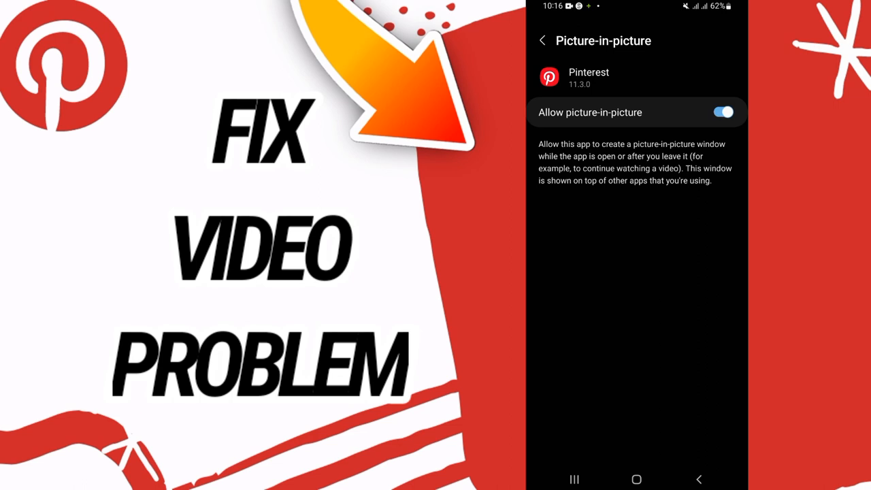